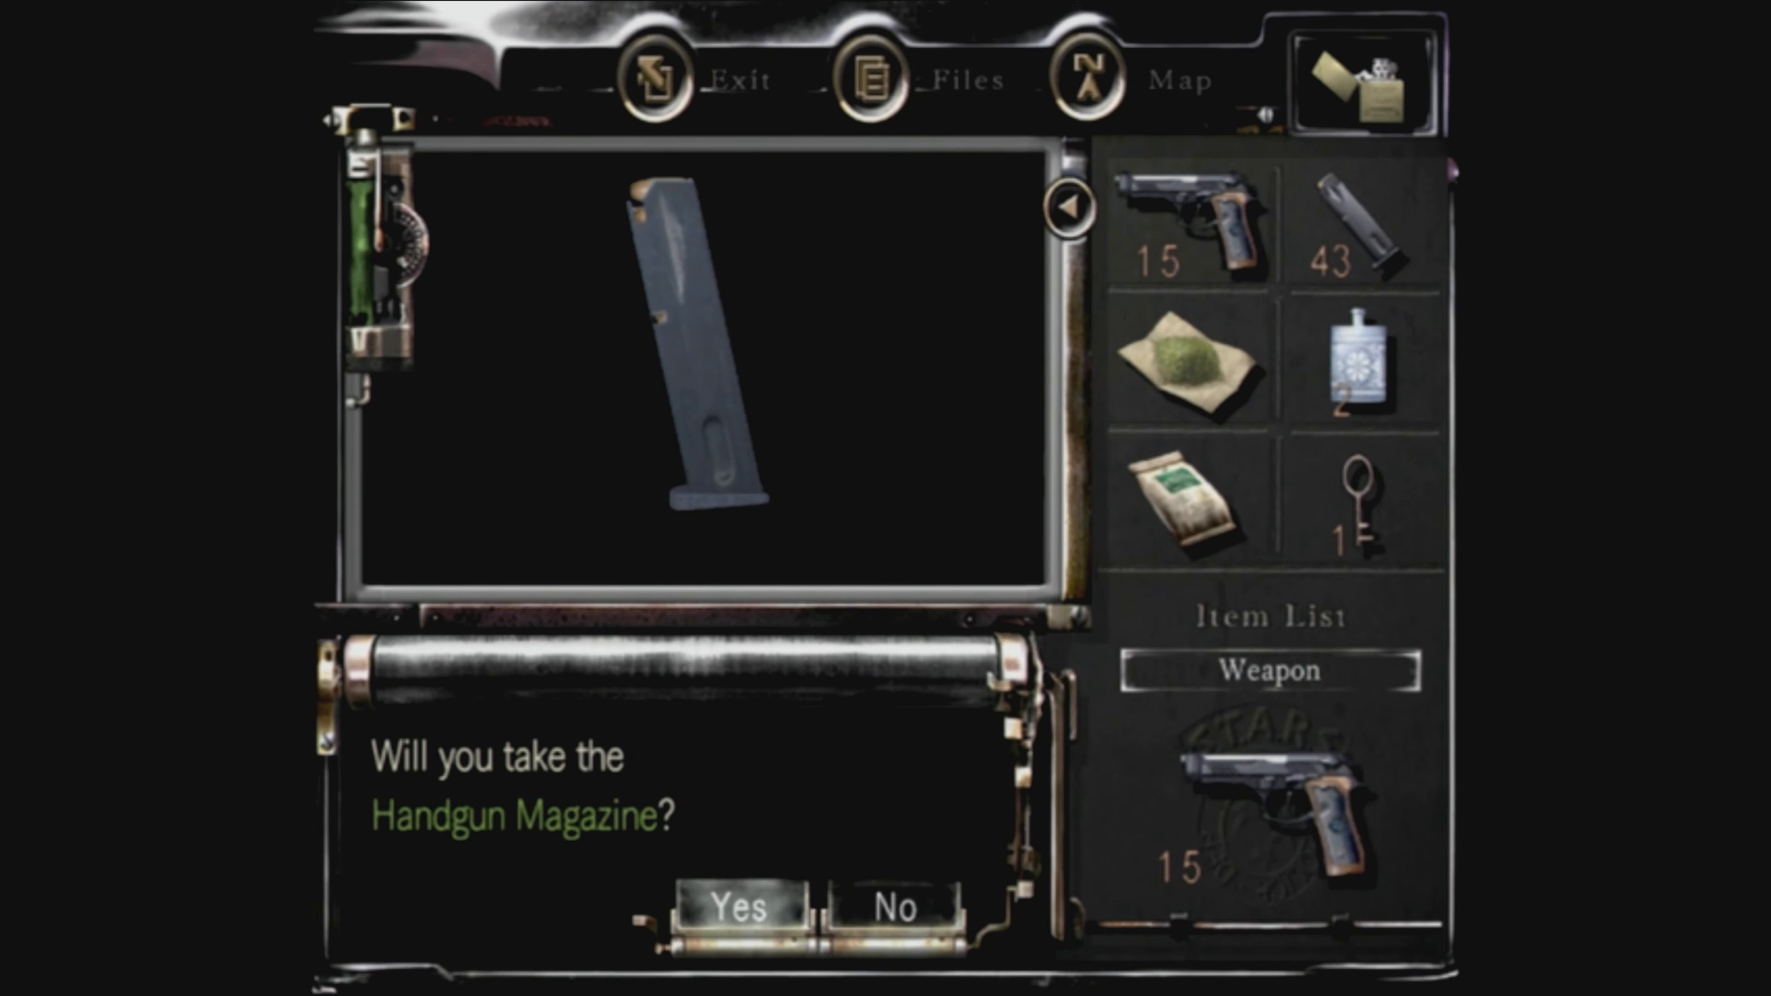
{"action": "left_click", "coordinate": [739, 906]}
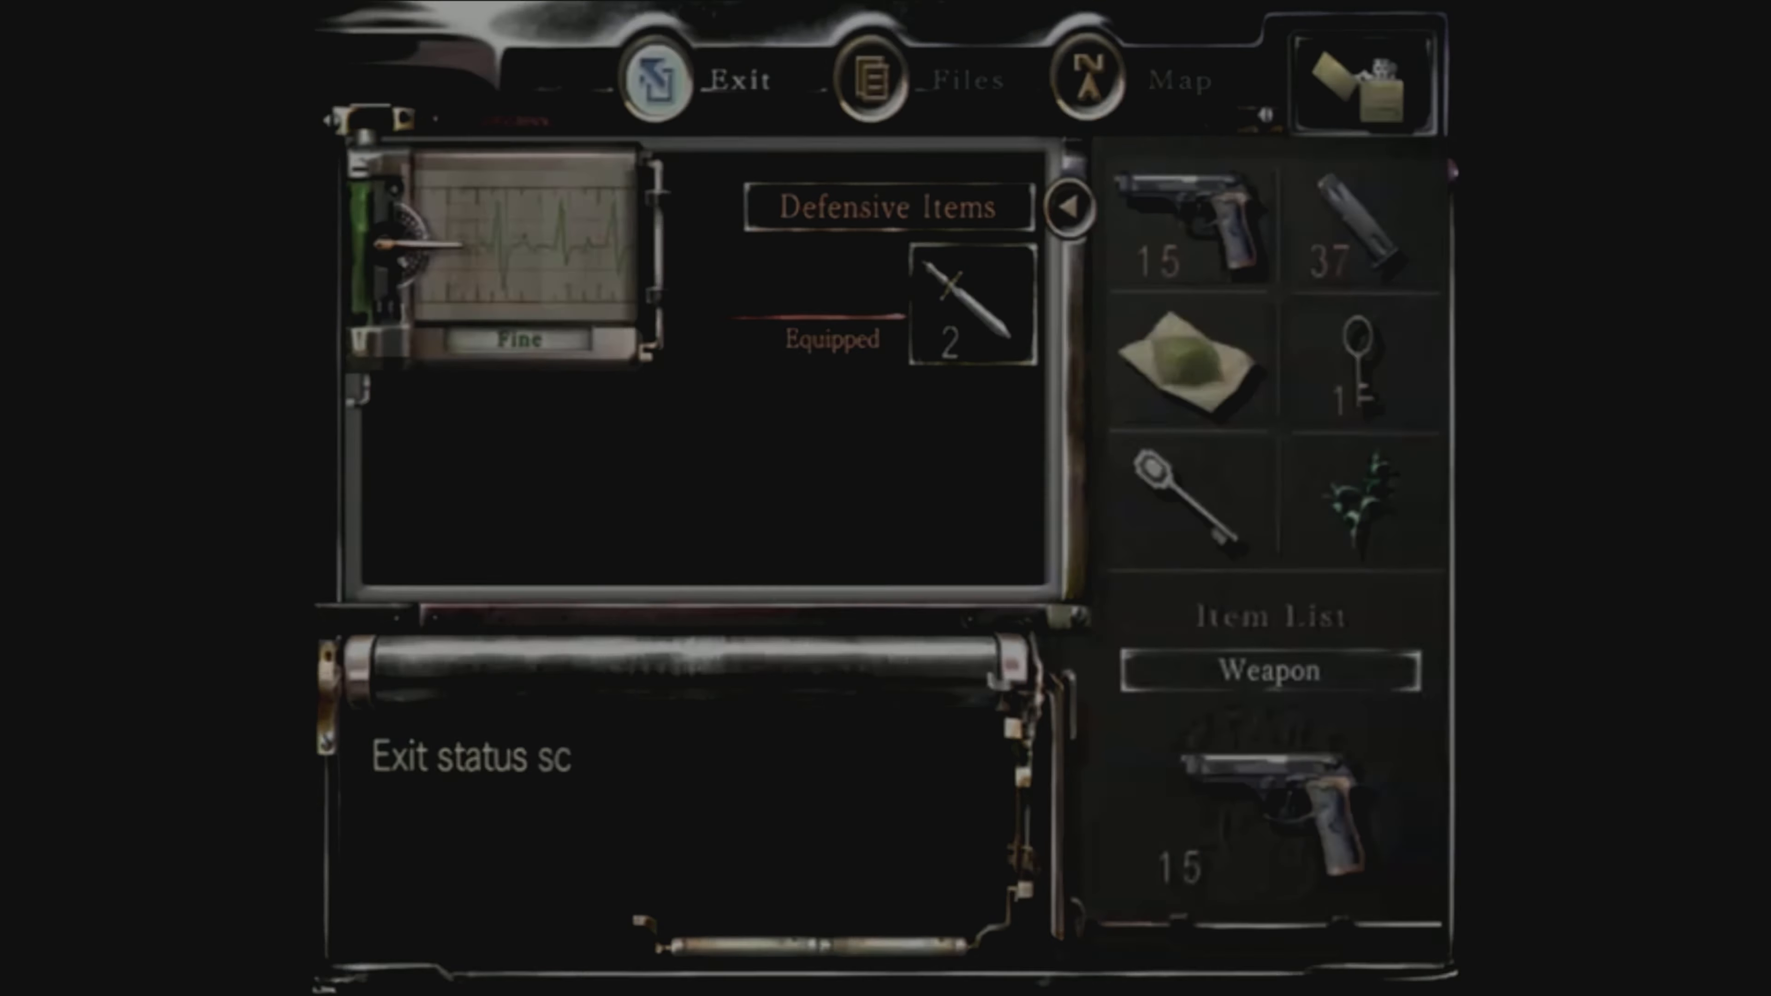
{"action": "left_click", "coordinate": [660, 79]}
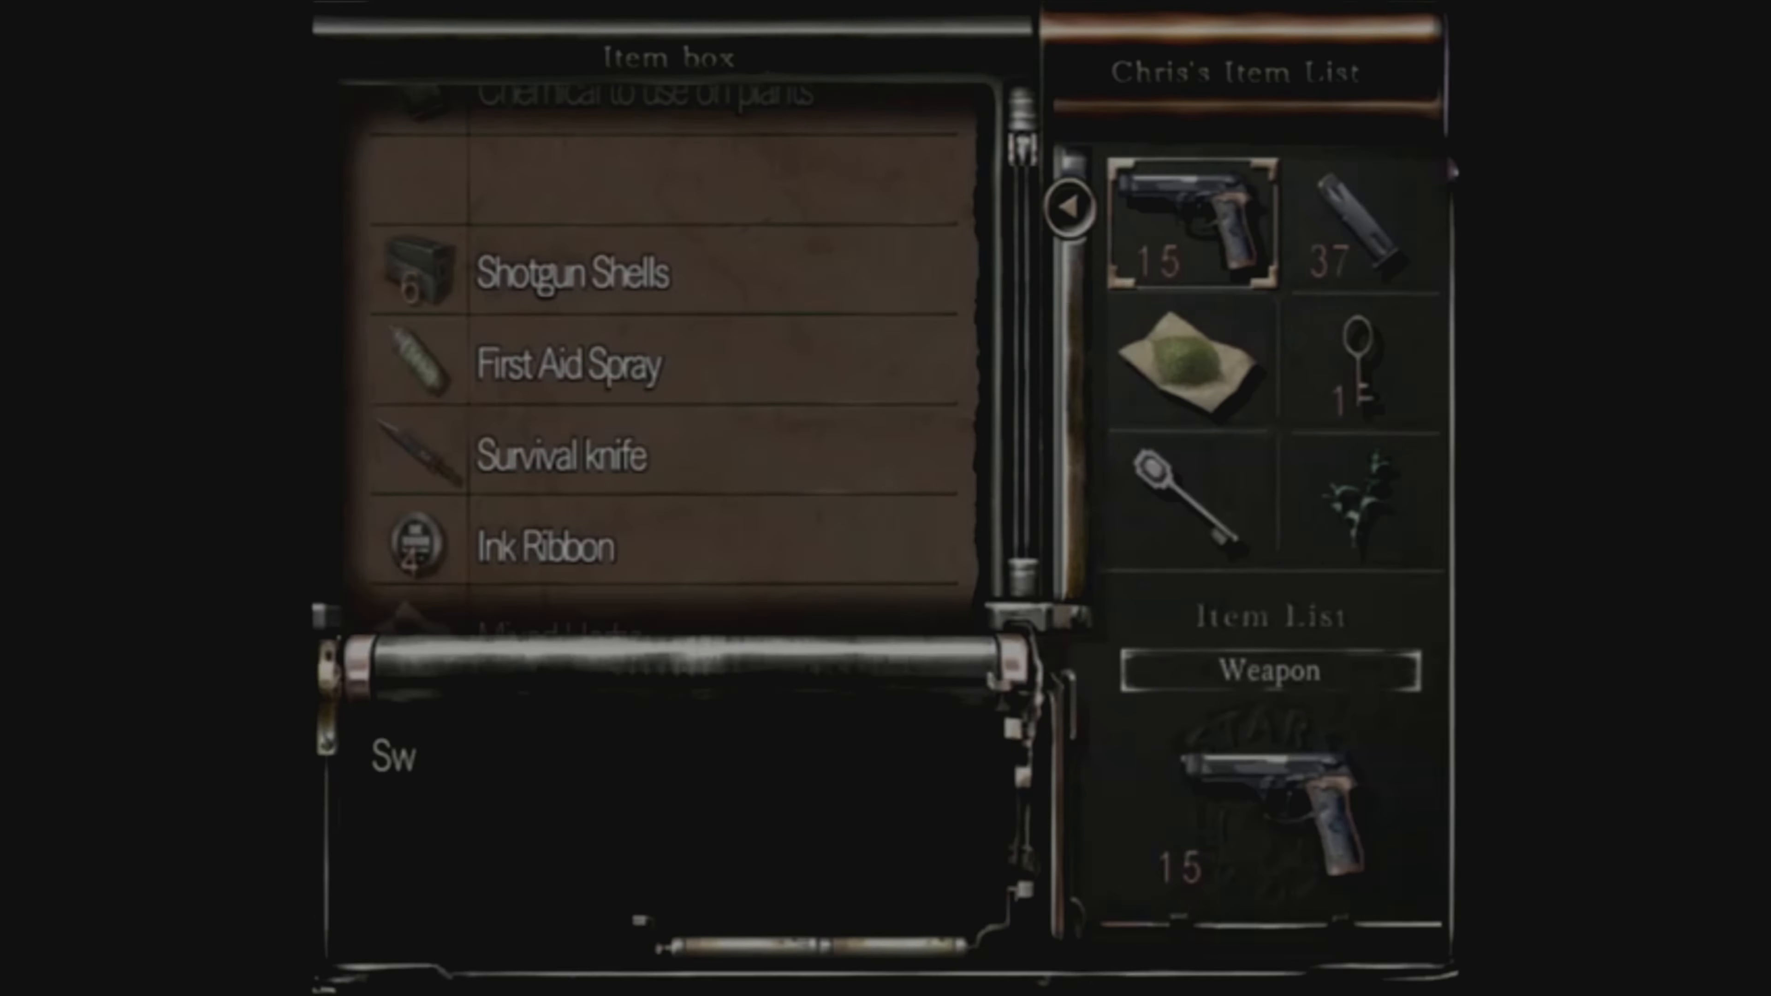
{"action": "left_click", "coordinate": [1363, 499]}
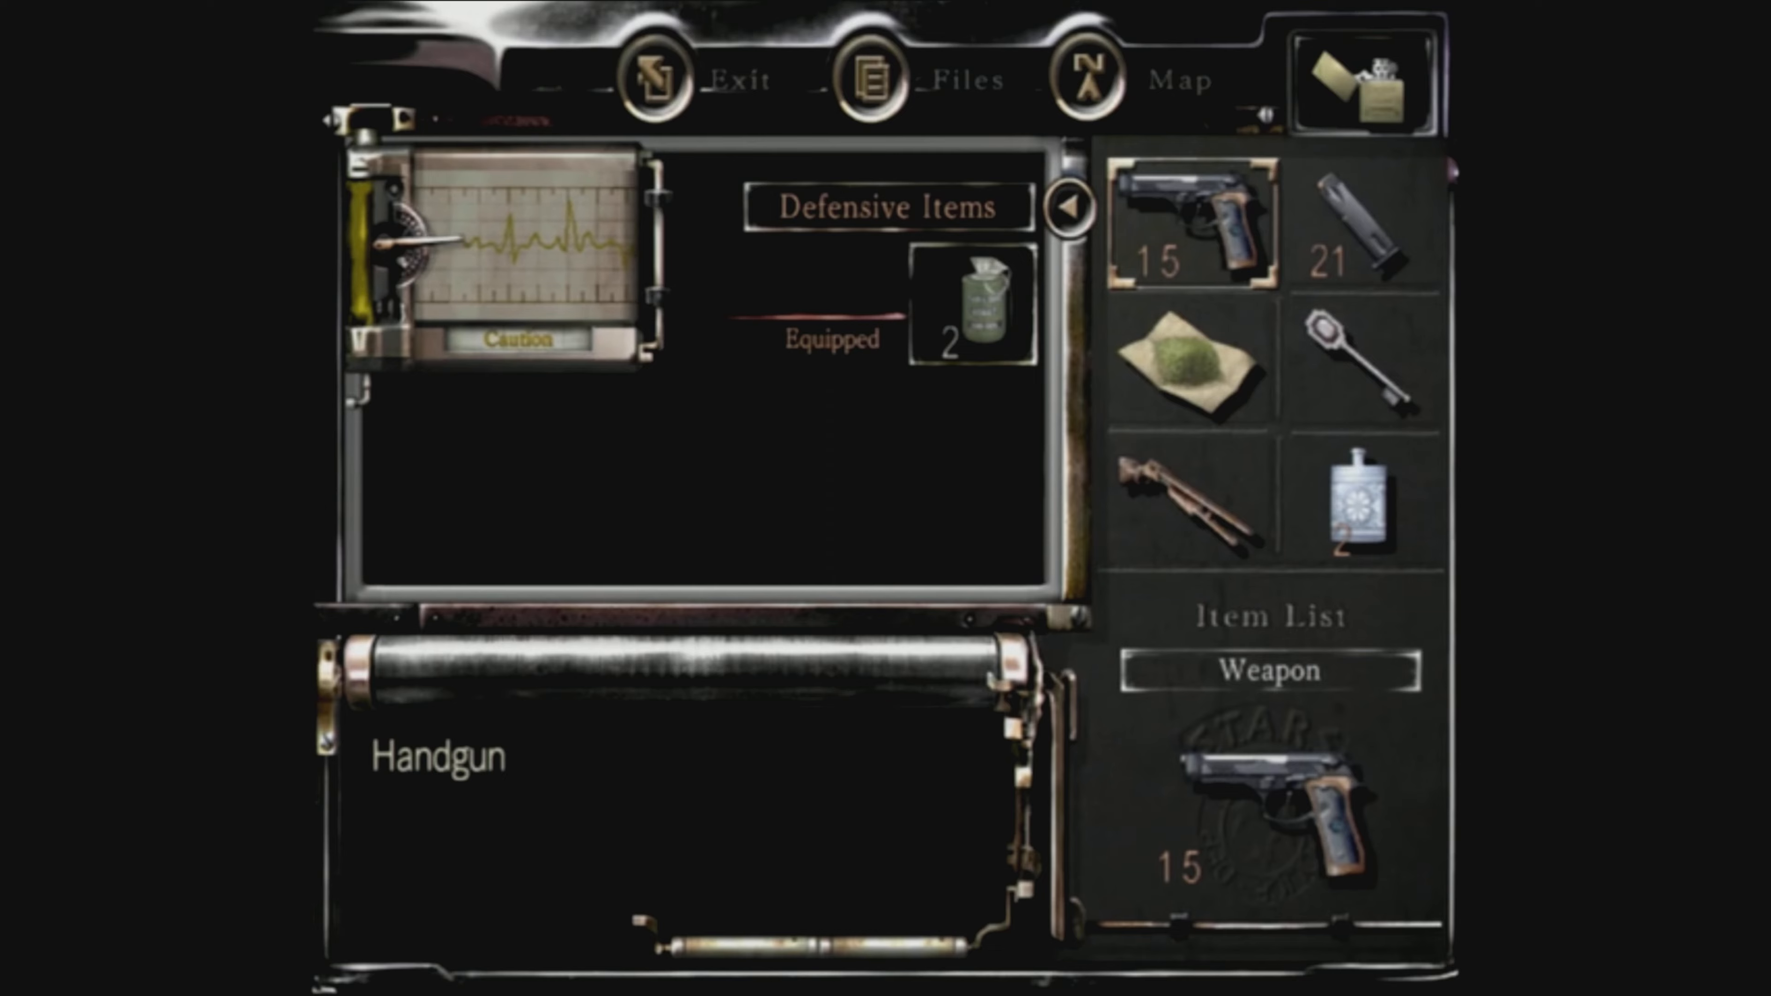
{"action": "left_click", "coordinate": [1363, 500]}
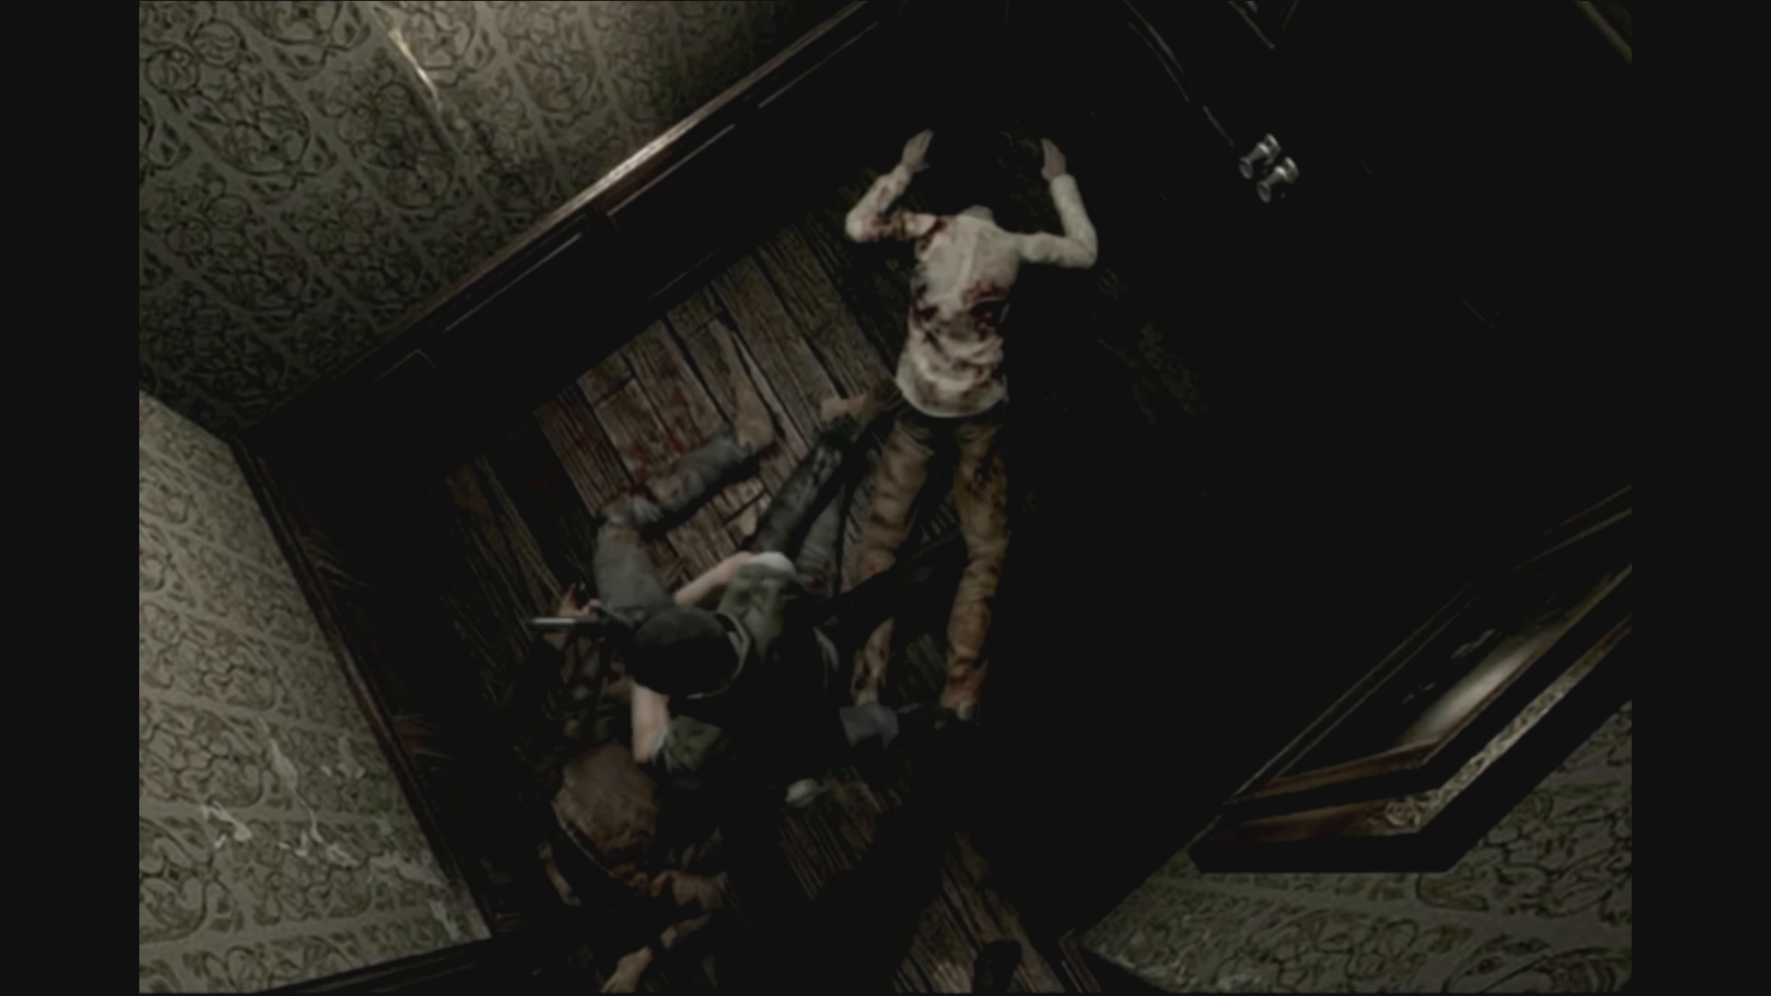
{"action": "key", "text": "tab"}
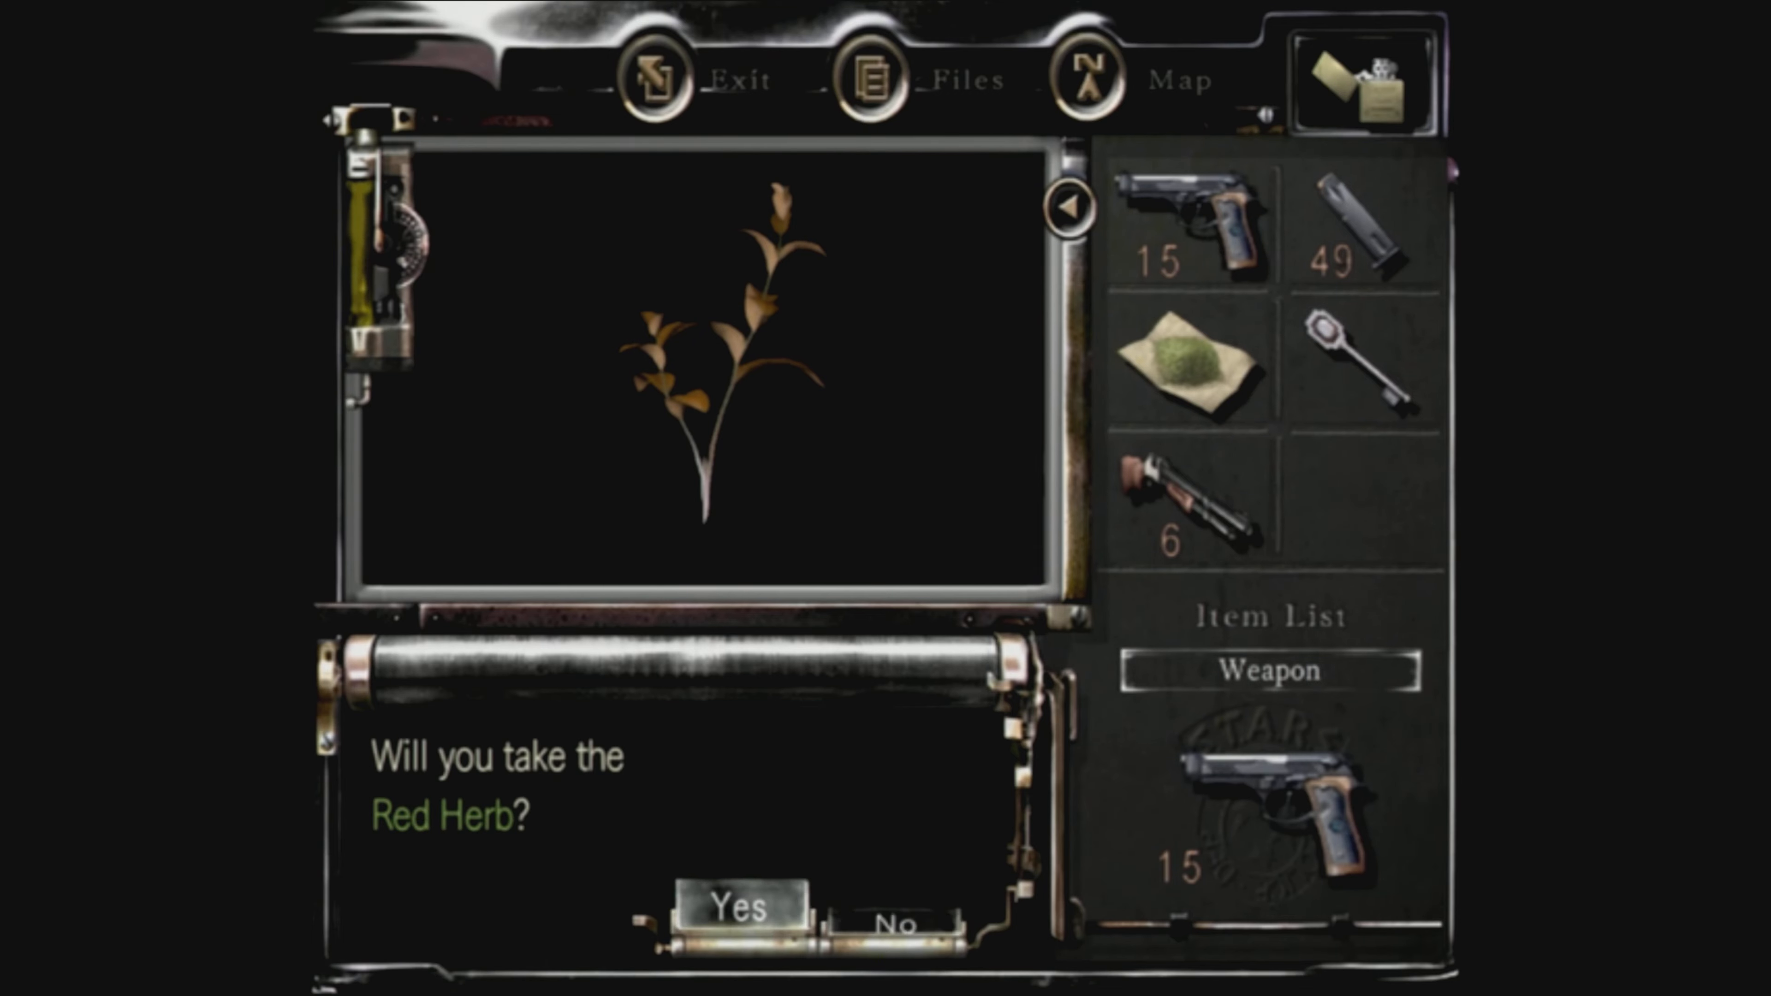
{"action": "left_click", "coordinate": [735, 907]}
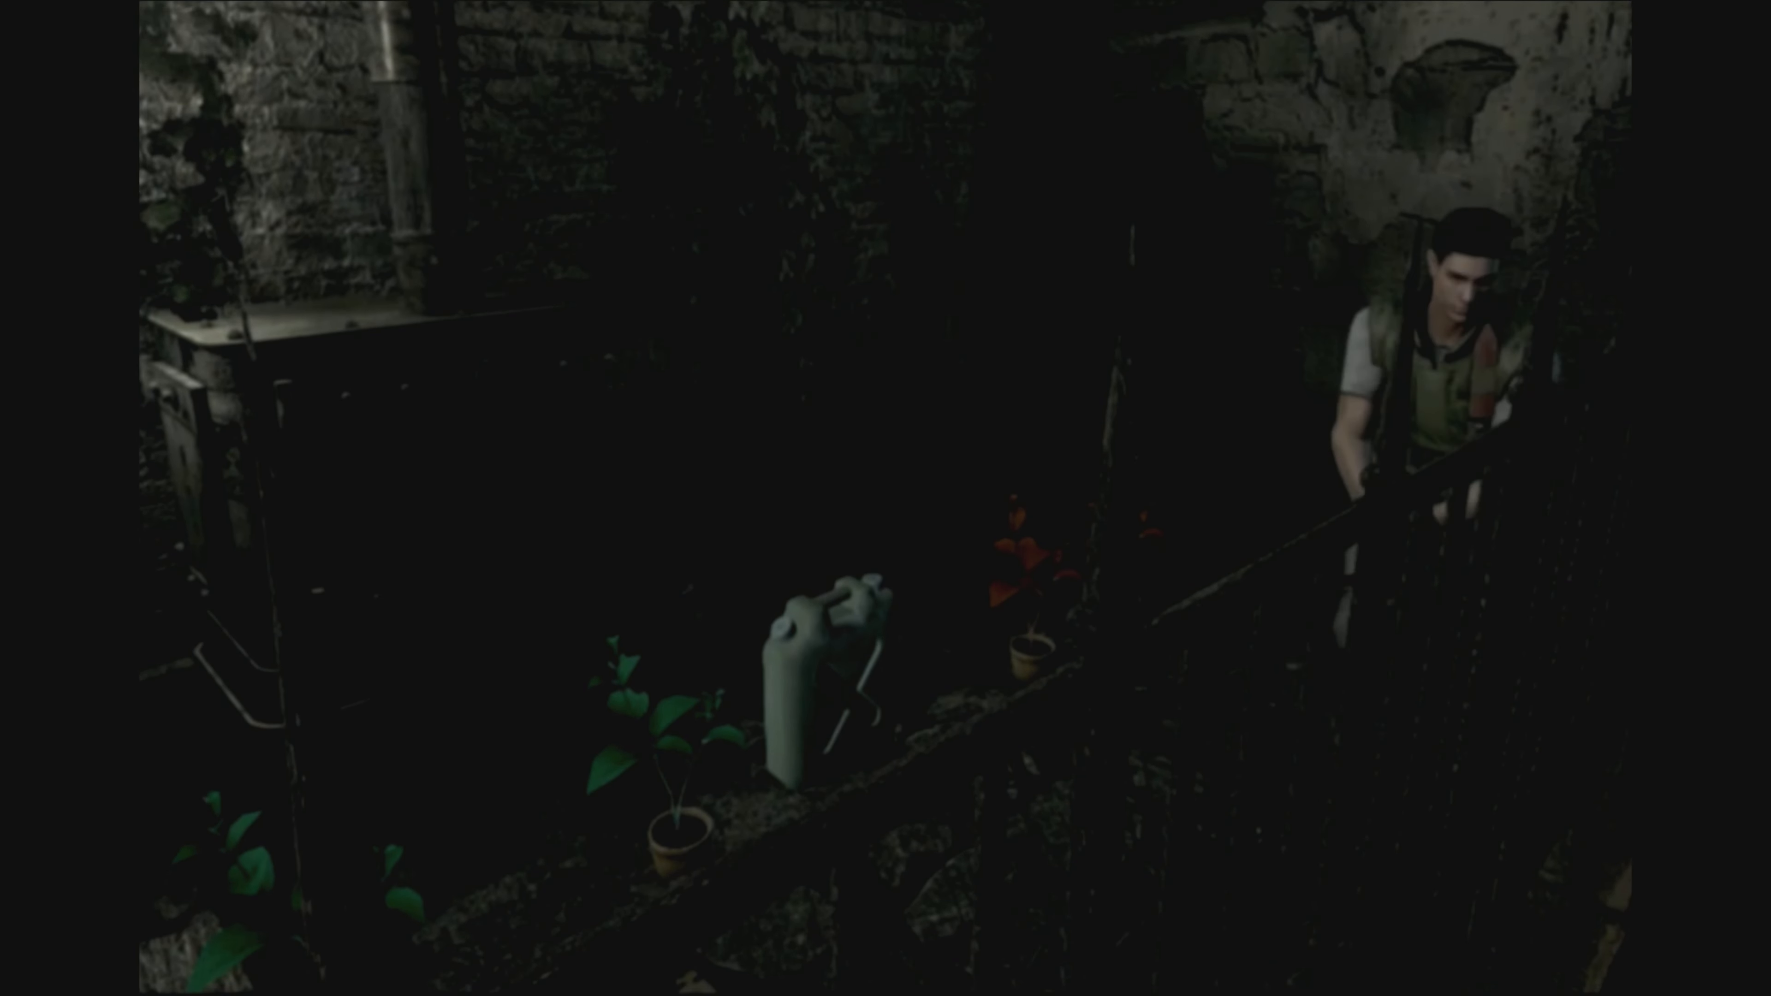